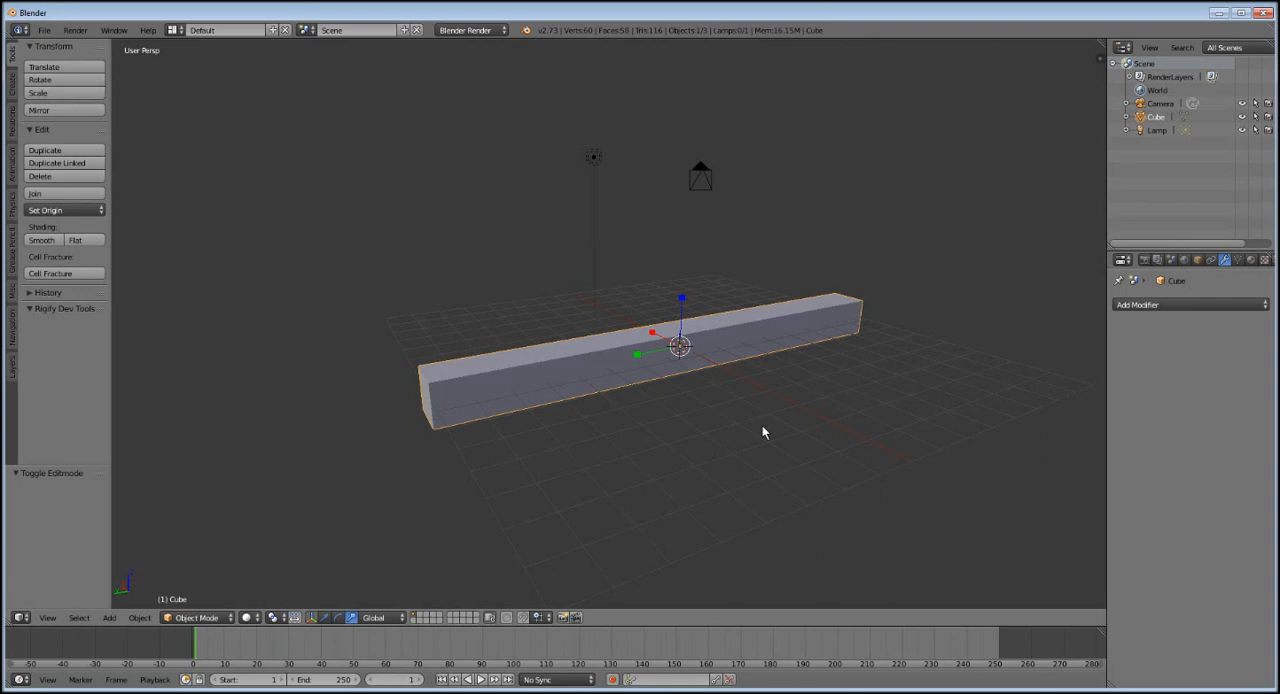
mouse_move(690, 356)
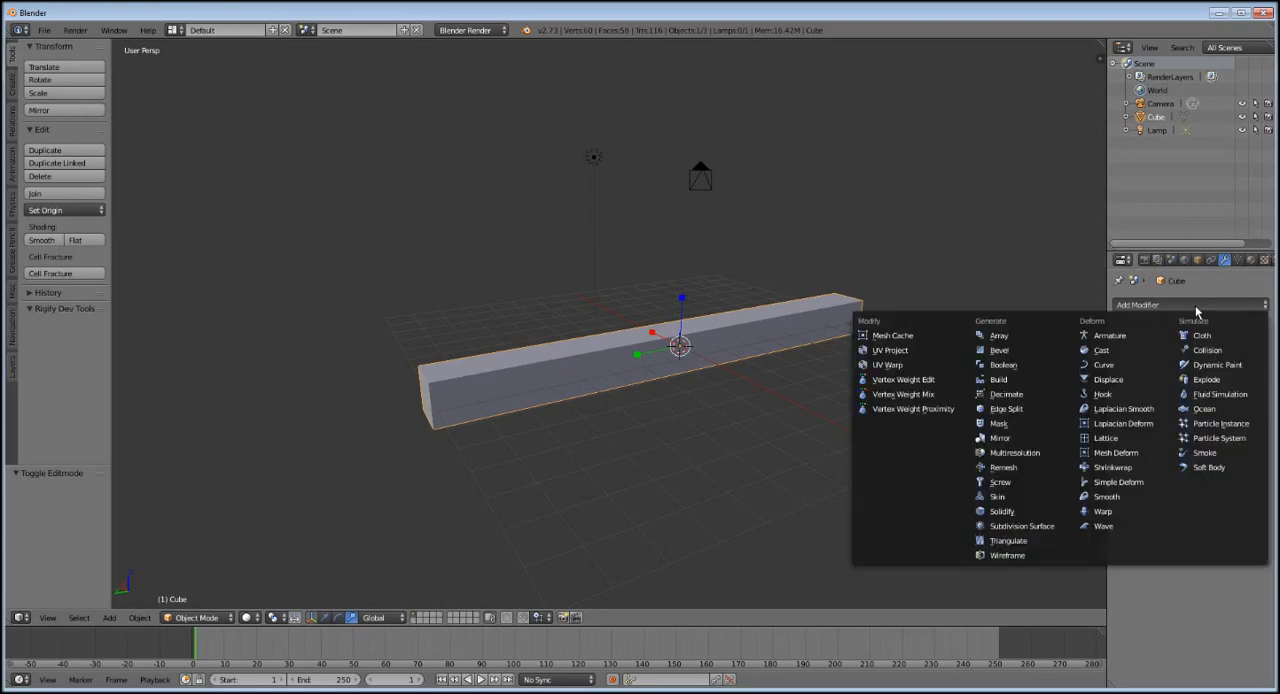
- Add a Simple Deform modifier to the bar and switch its mode to Bend
click(1118, 482)
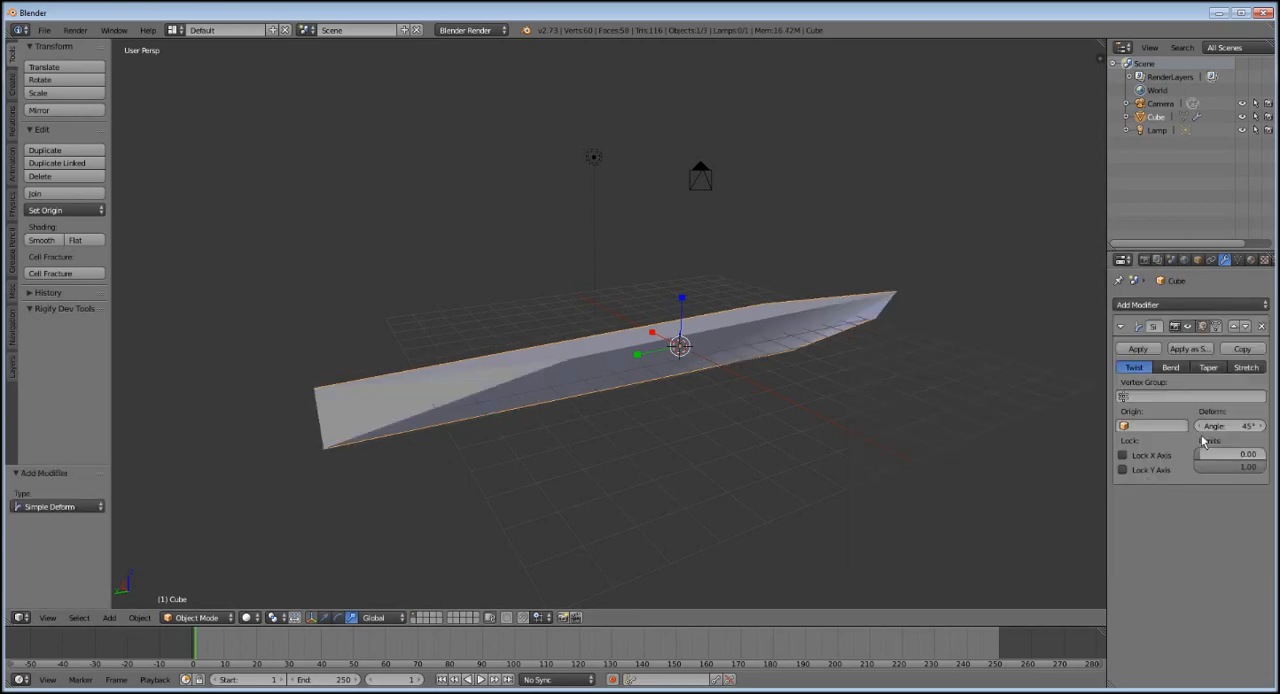
click(1170, 366)
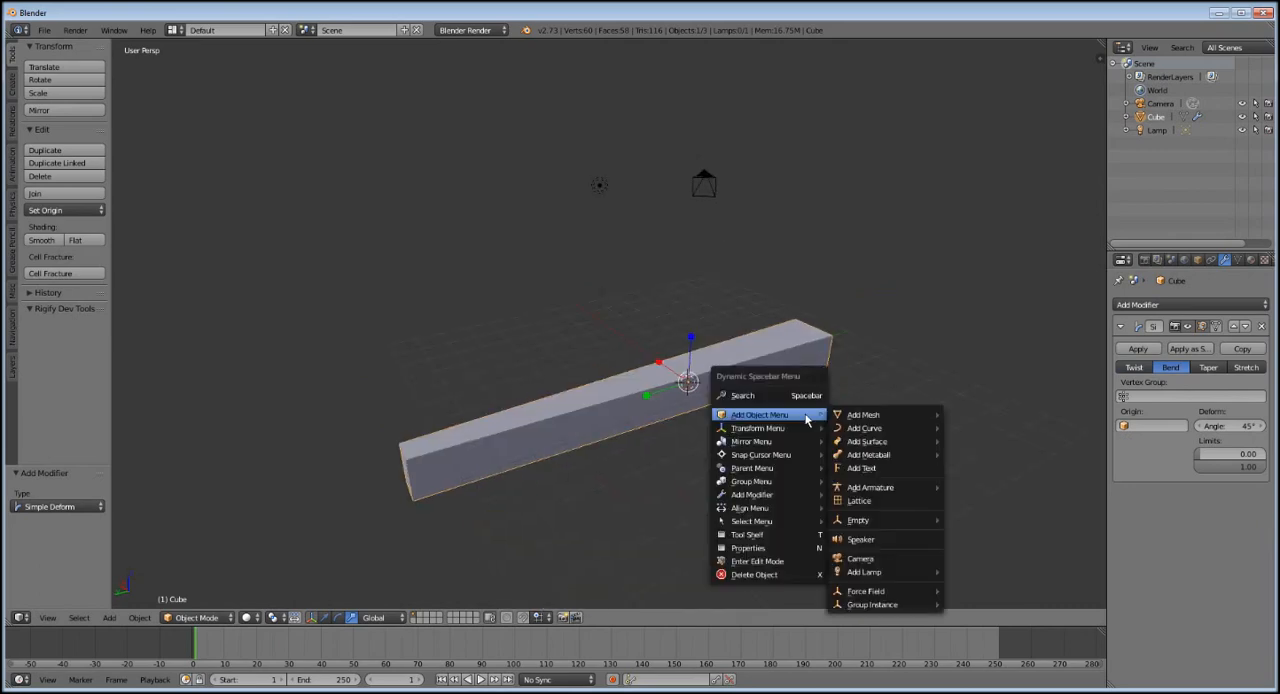
mouse_move(870, 488)
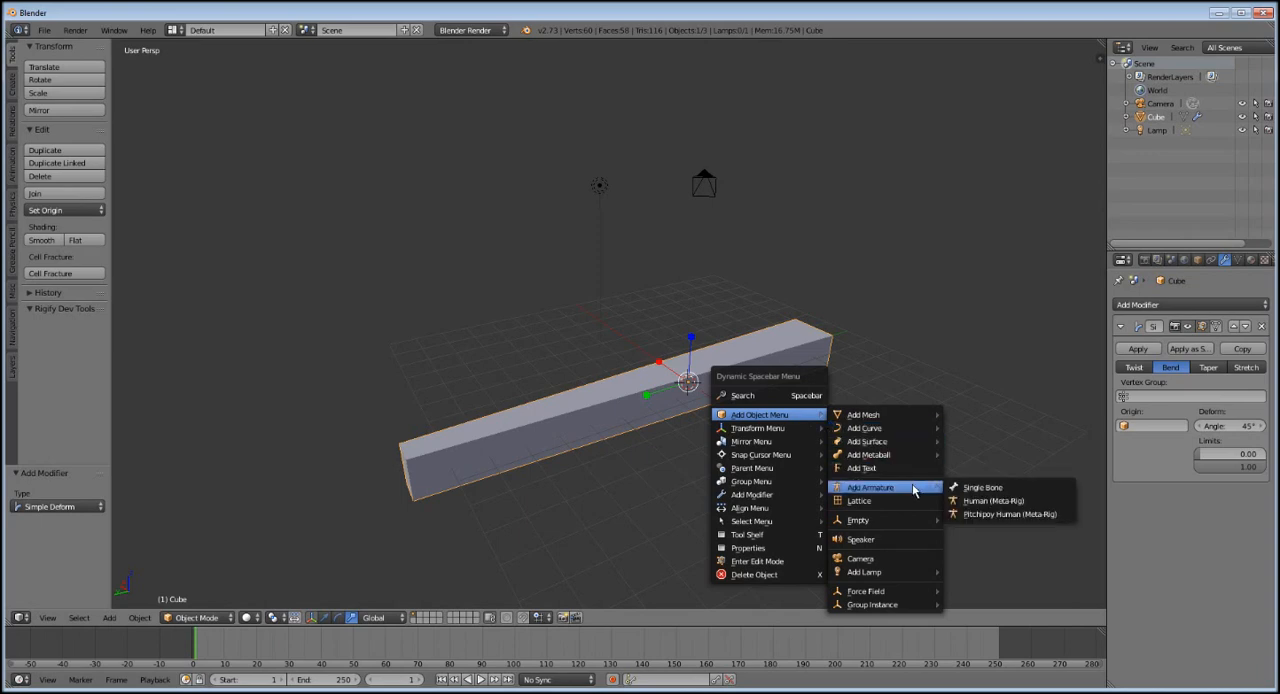
- Add a Plain Axes empty at the bar's centre
click(856, 520)
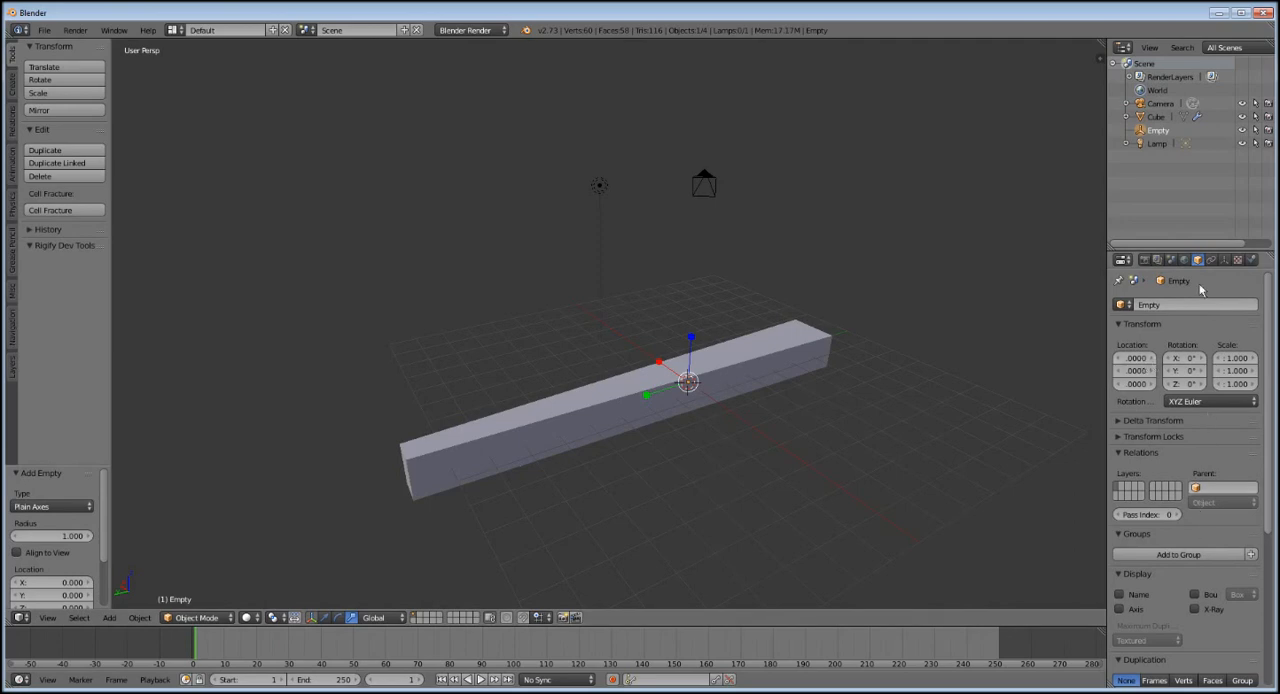
mouse_move(1198, 260)
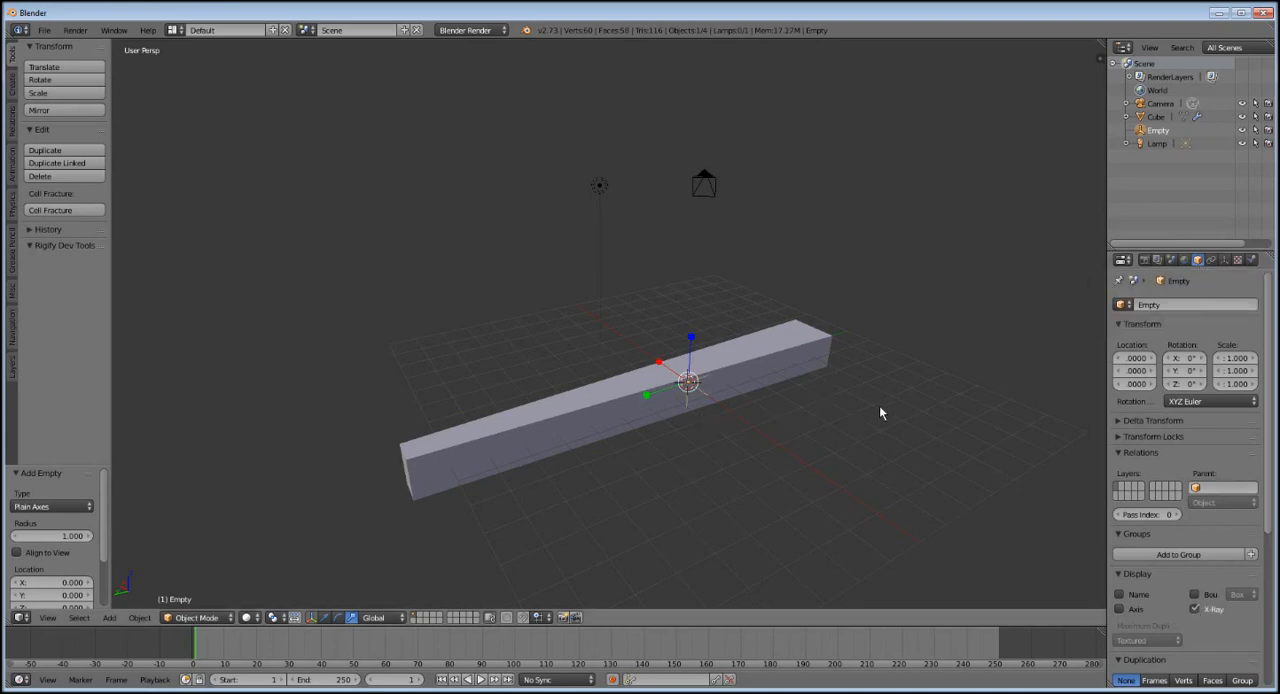
mouse_move(780, 356)
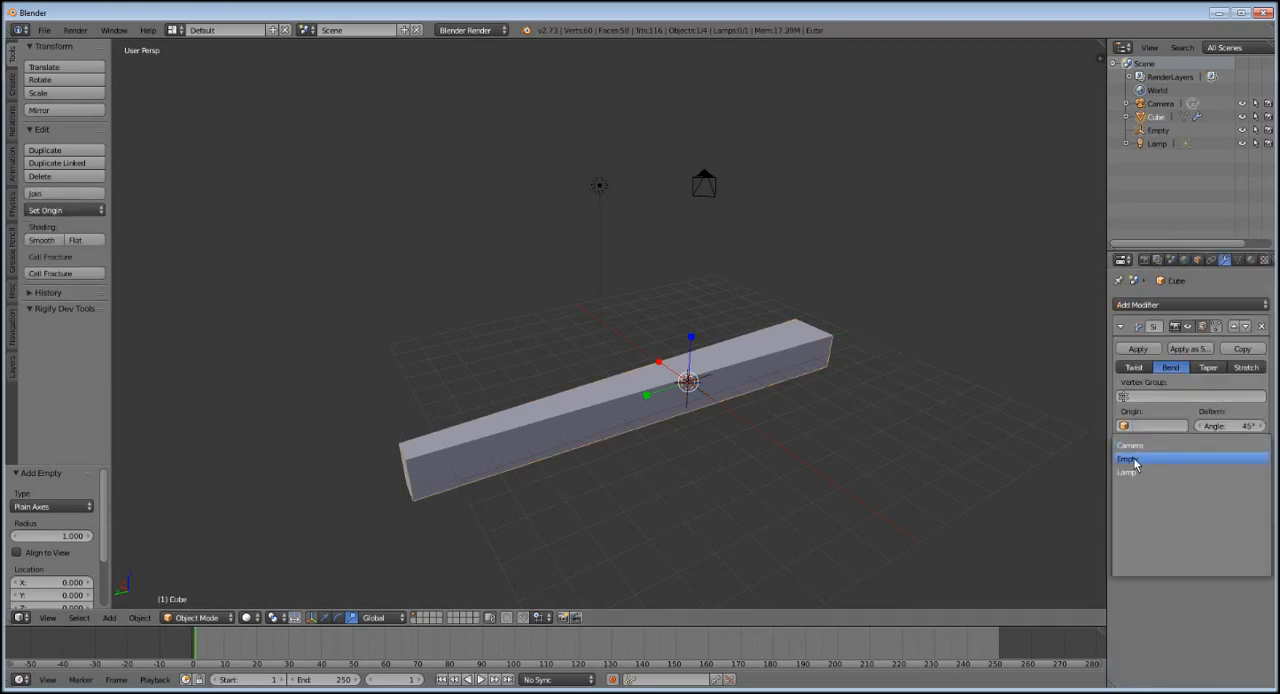
- Set the bend's origin to the Empty with a 180° angle, then select the empty
click(1130, 458)
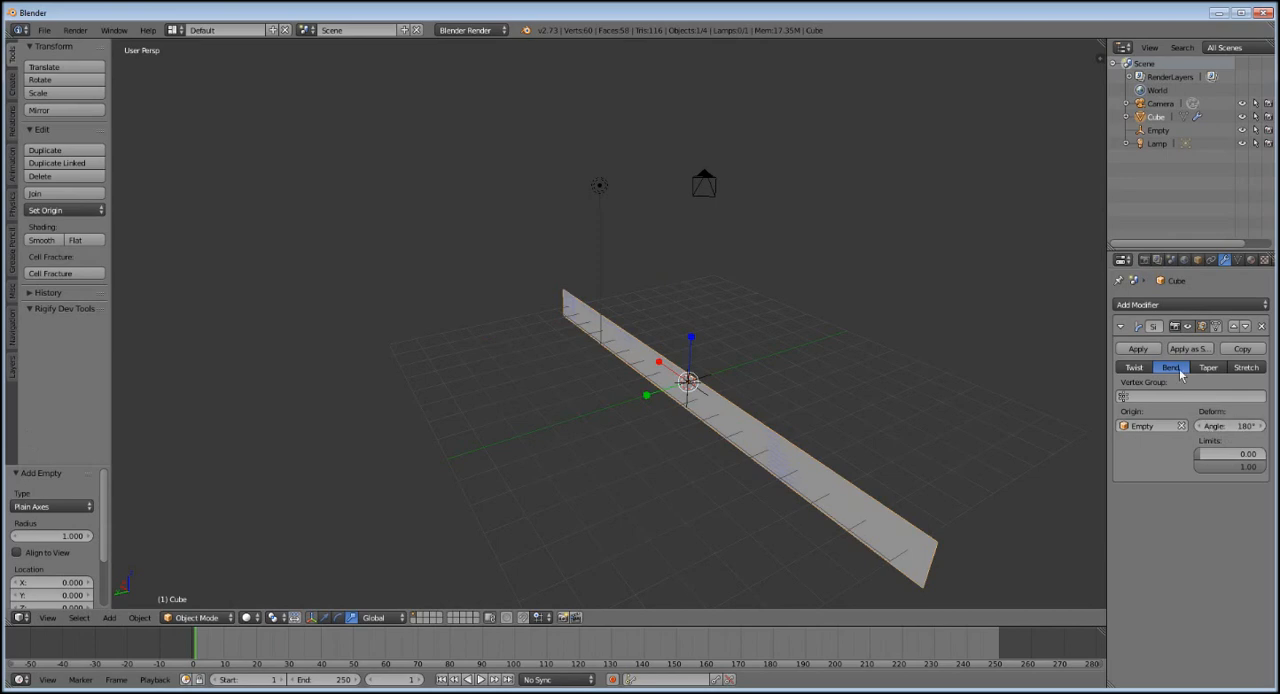
mouse_move(718, 424)
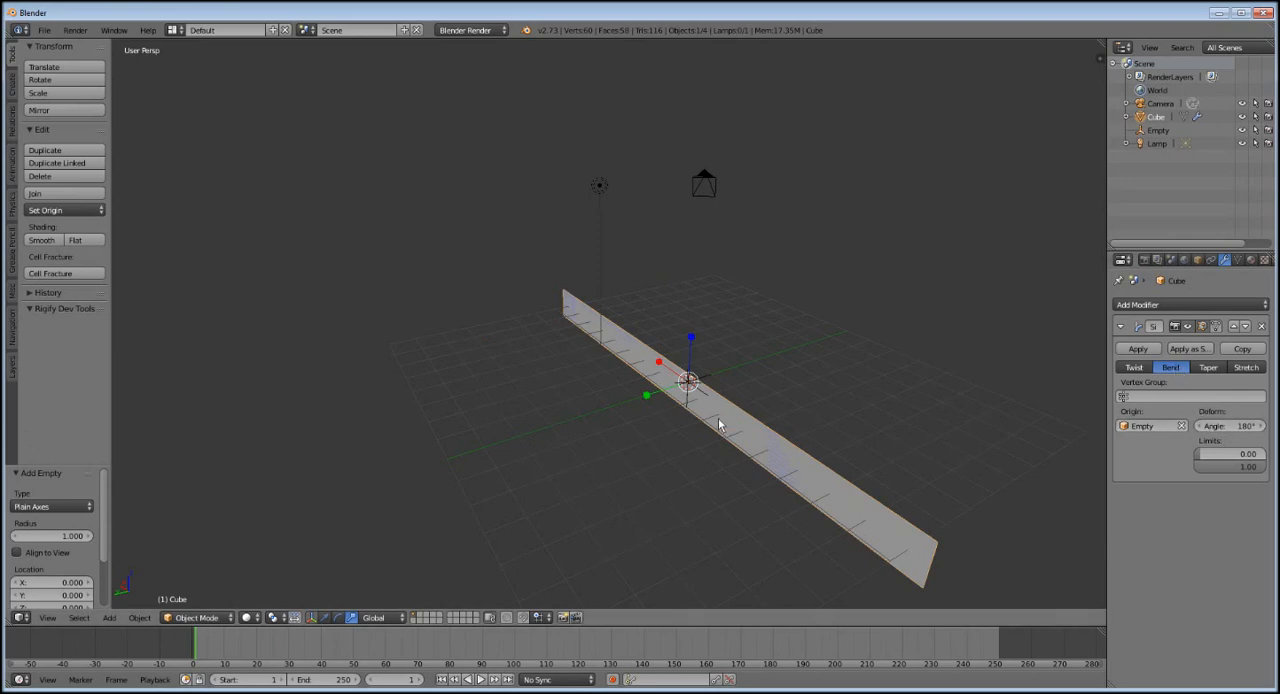
click(1156, 130)
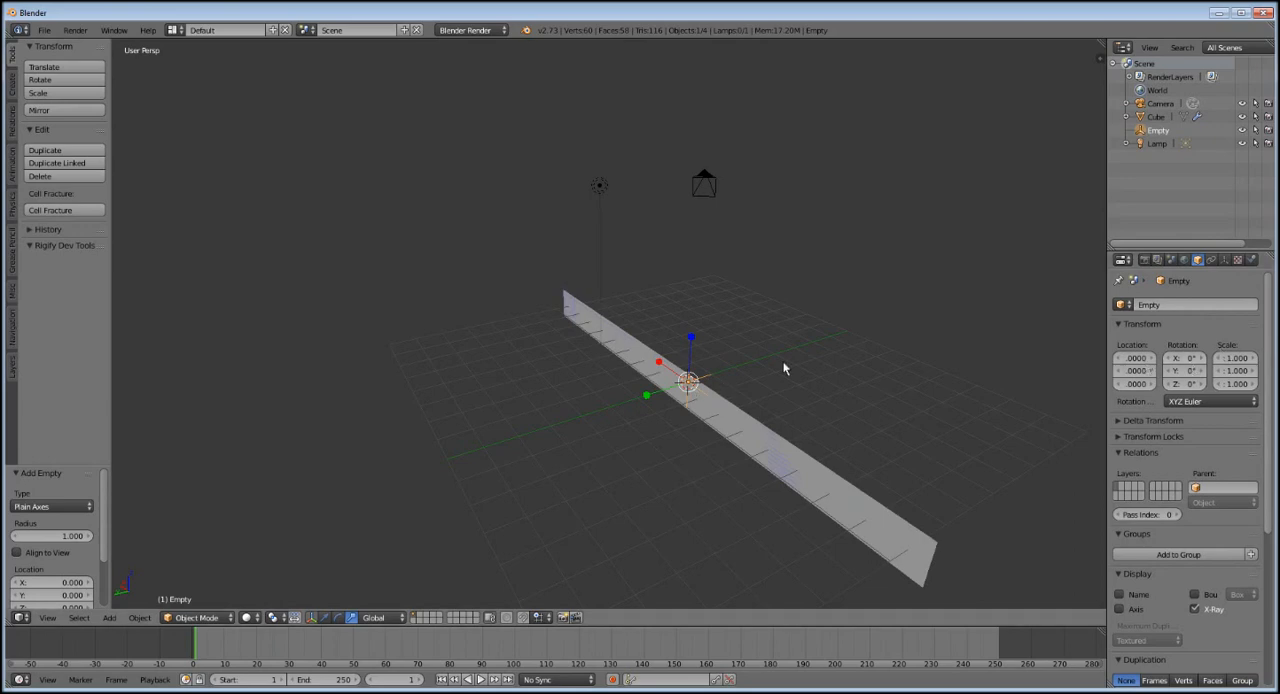
mouse_move(994, 352)
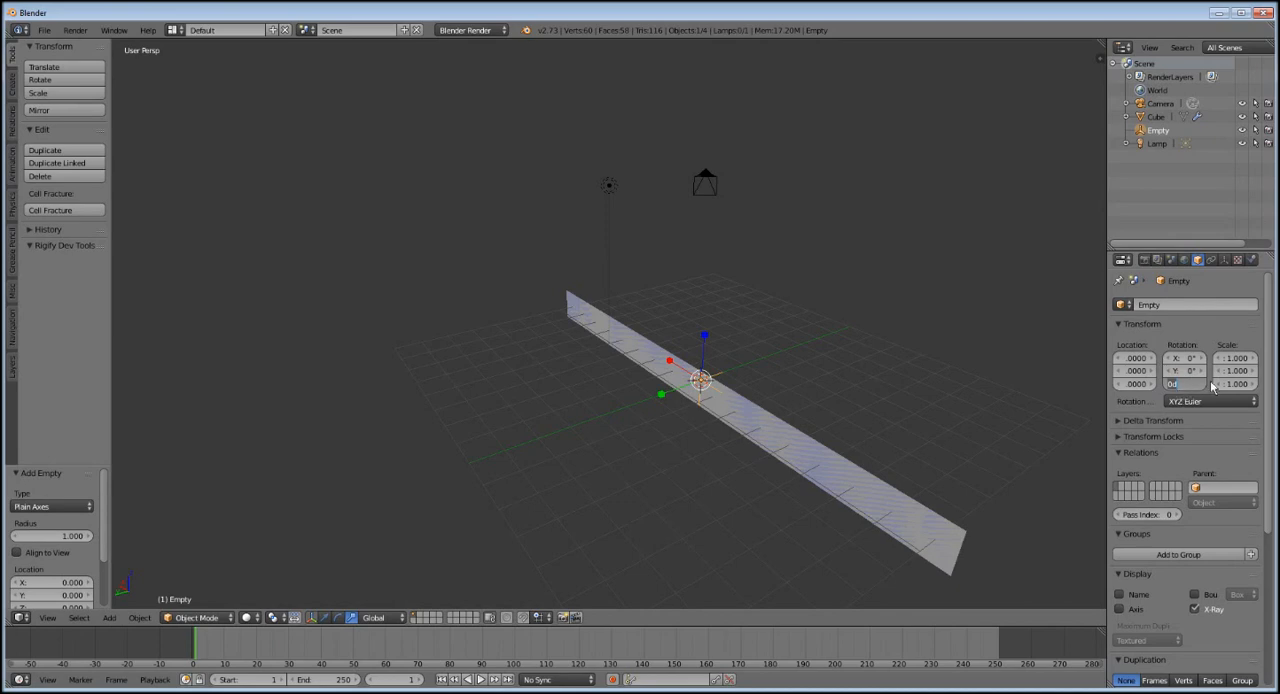
mouse_move(1164, 348)
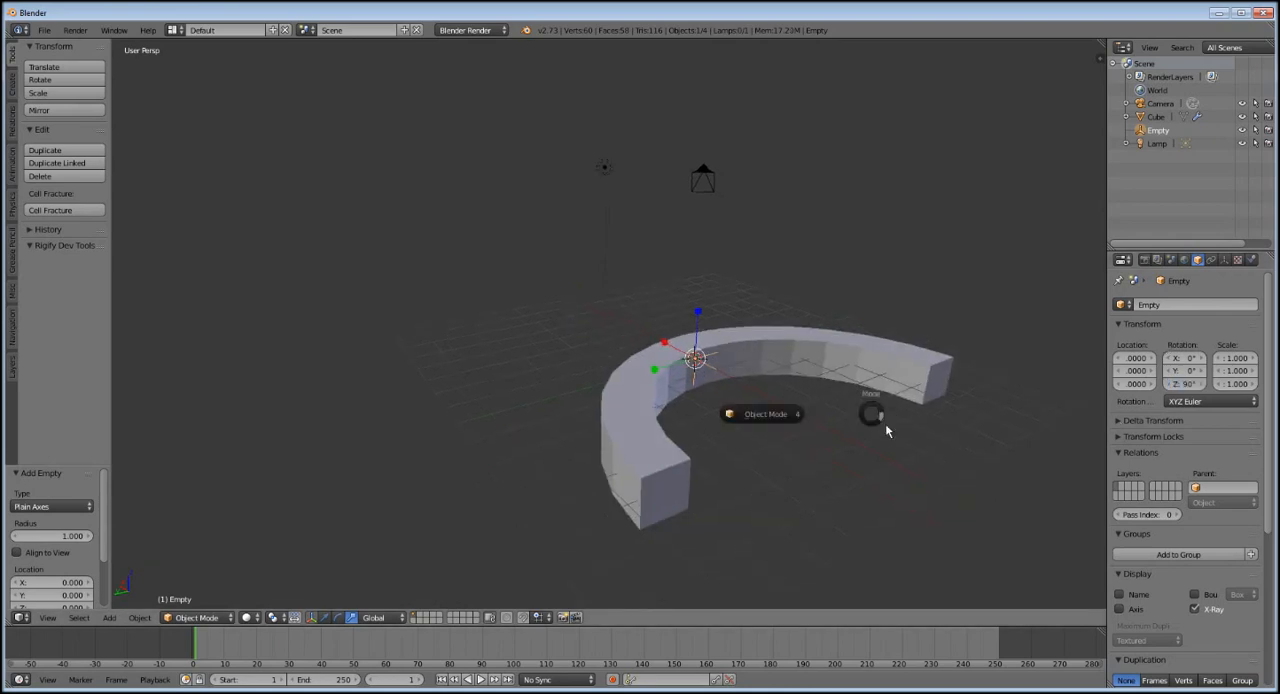
mouse_move(764, 414)
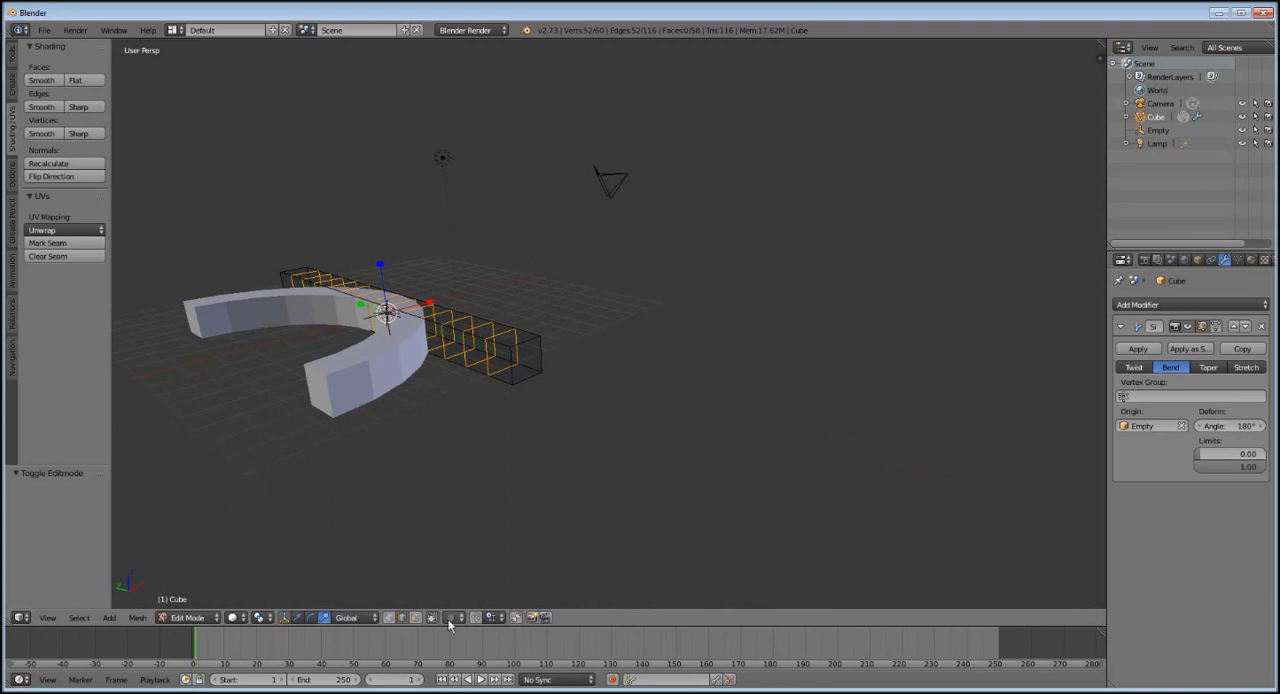
- Box-select and delete a section of the bar's faces, then return to Object Mode
drag(448, 624, 630, 384)
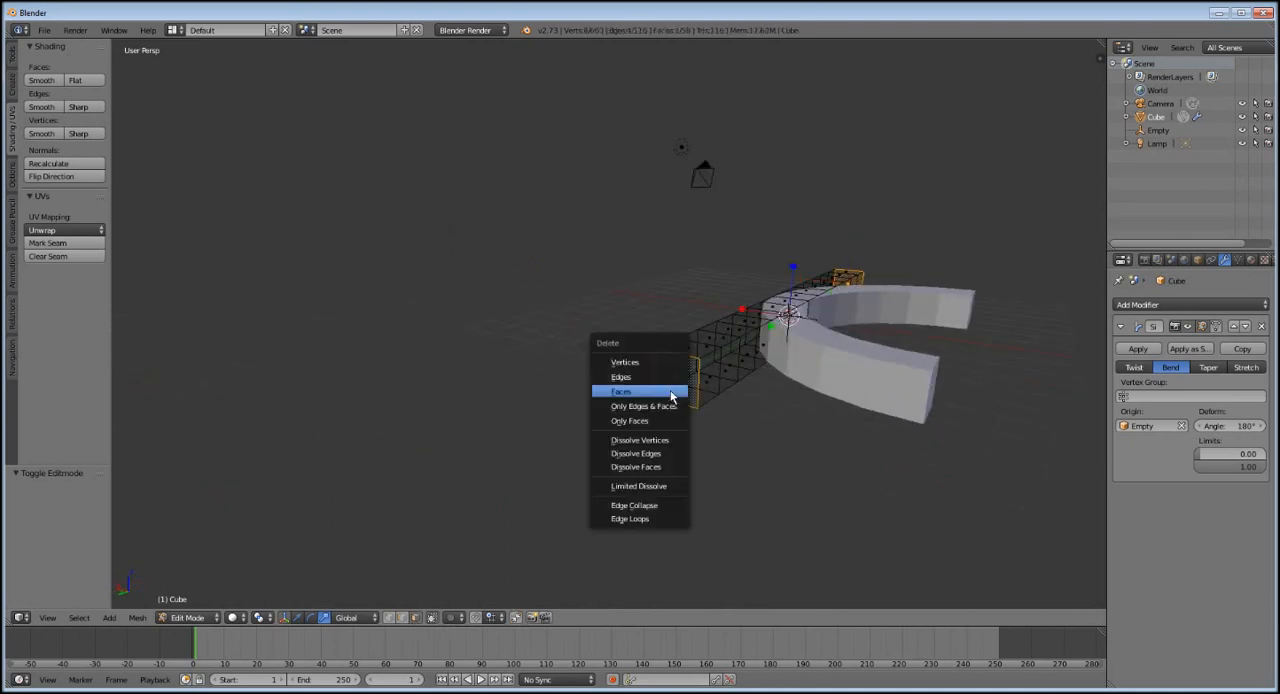
click(620, 392)
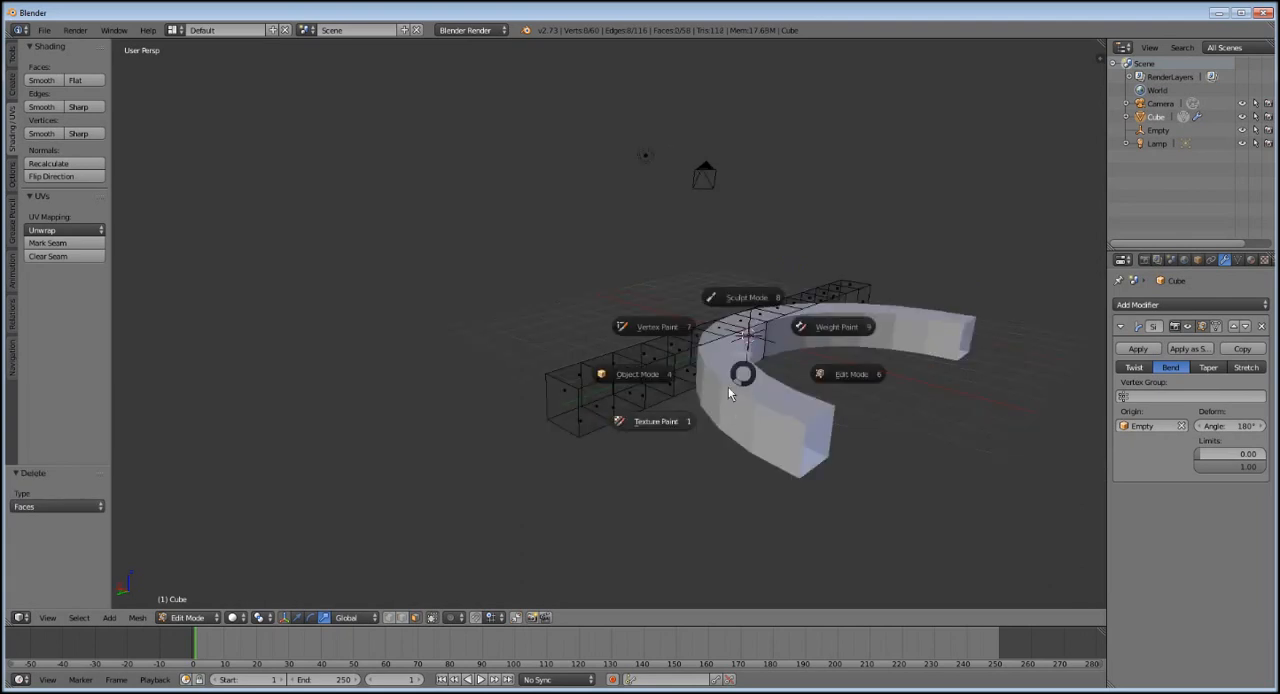
click(636, 374)
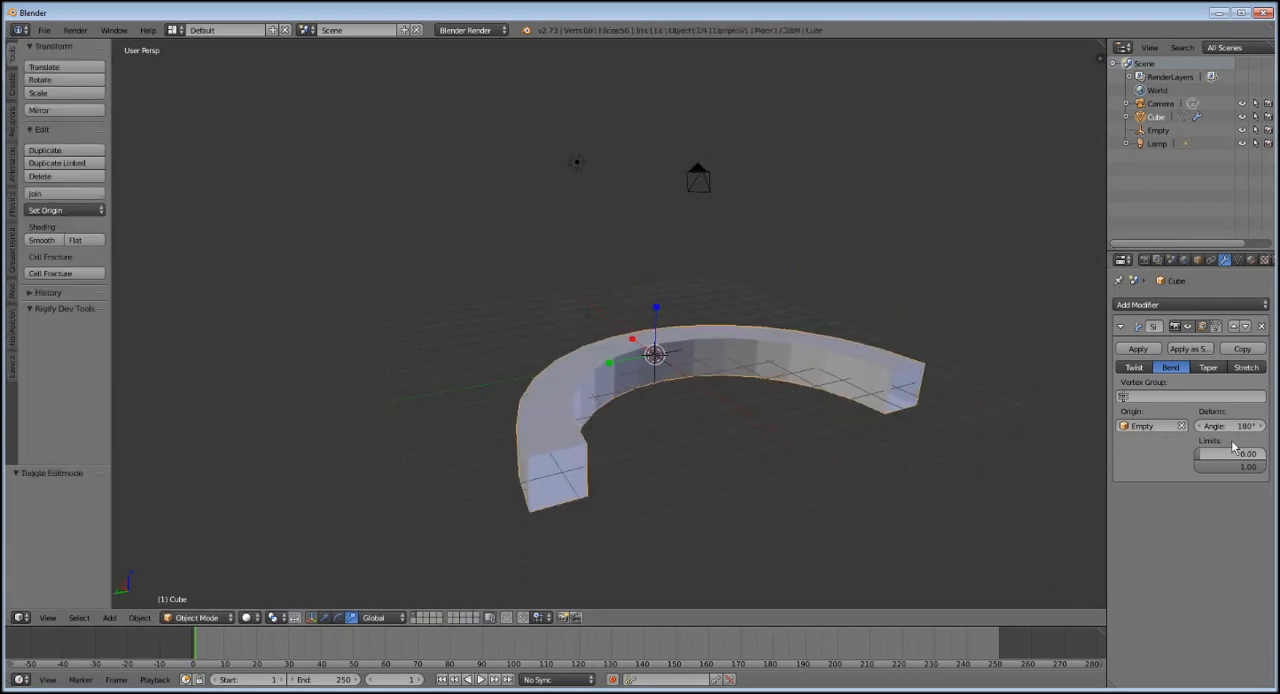
mouse_move(1216, 426)
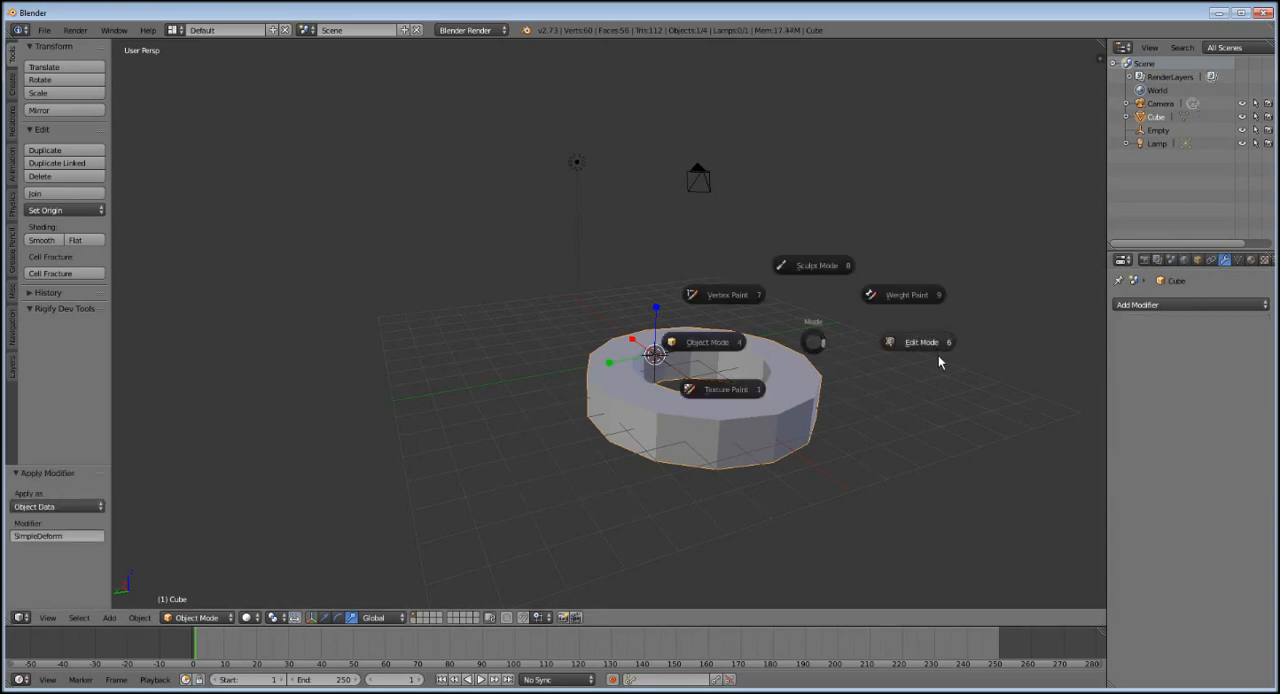
- Remove doubles on the whole ring mesh to merge the seam, then return to Object Mode
click(920, 340)
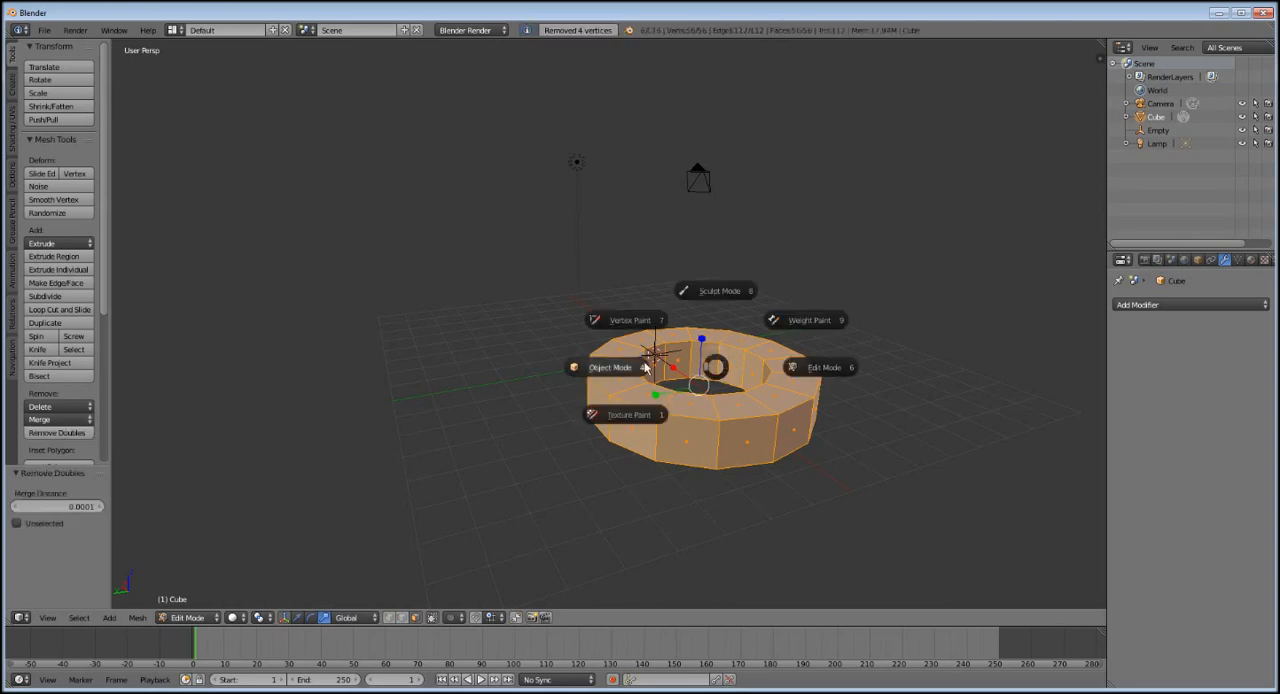
click(610, 366)
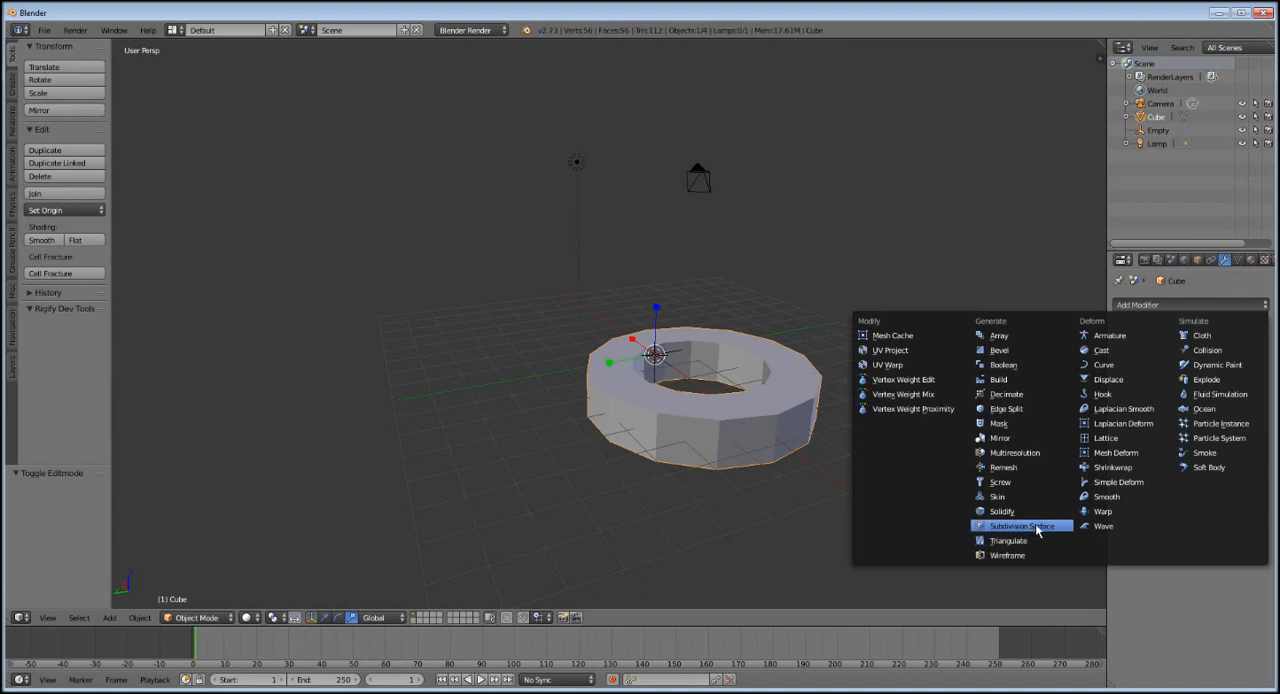
- Add a Subdivision Surface modifier with view and render levels 2
click(1020, 526)
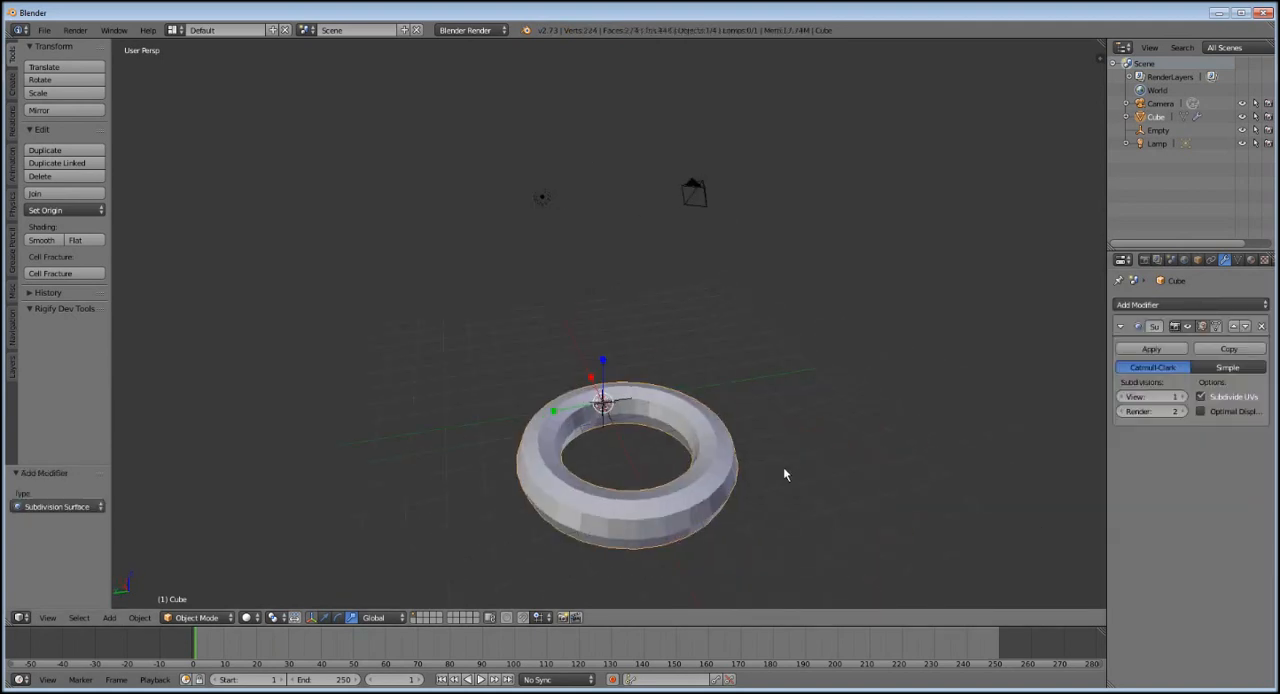
mouse_move(800, 460)
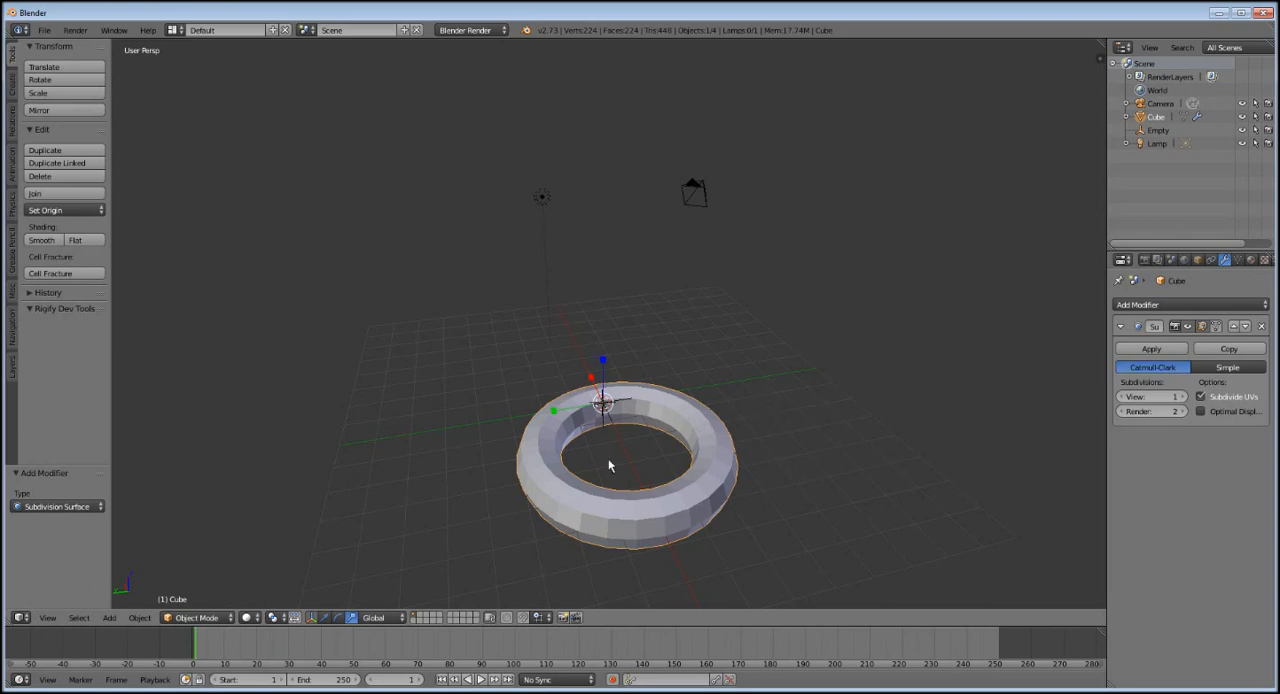
mouse_move(610, 420)
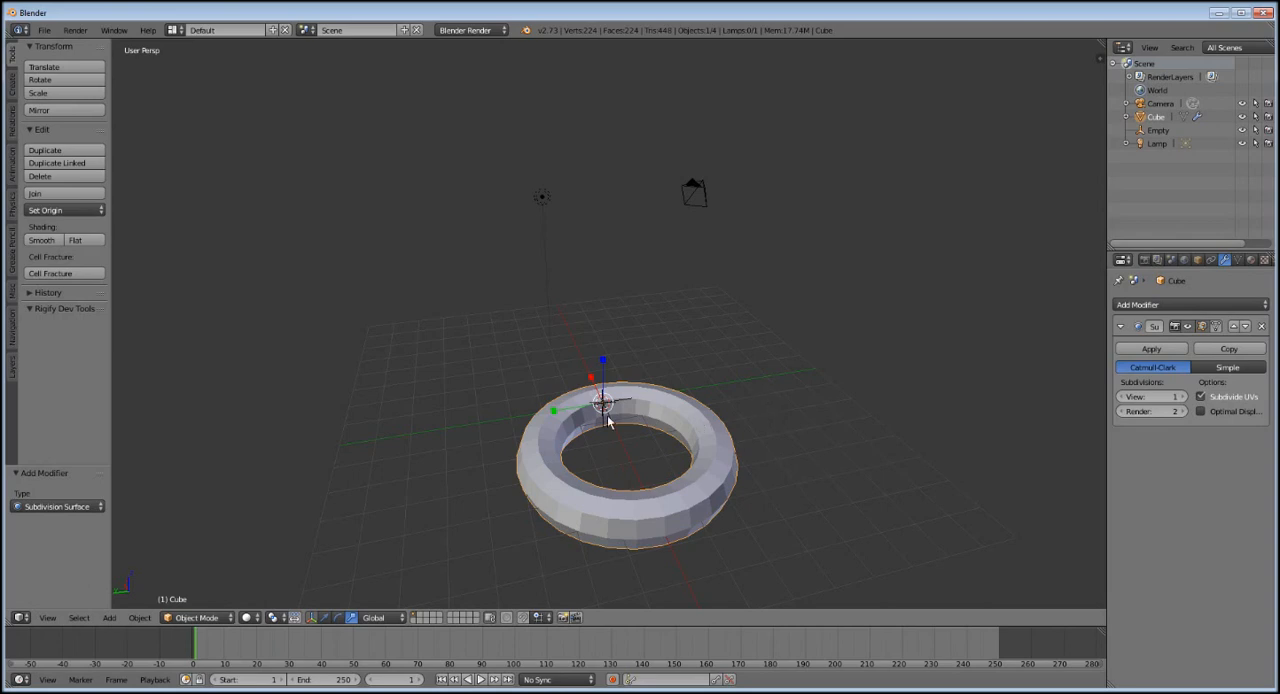